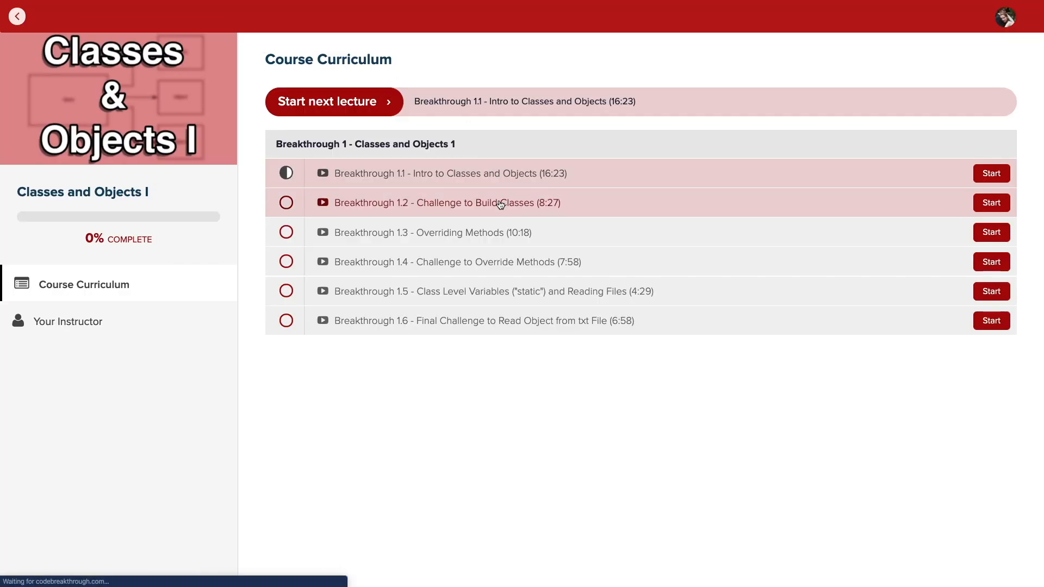
Open the 'Breakthrough 1.2 - Challenge to Build Classes' lecture from the curriculum list
{"action": "left_click", "coordinate": [990, 203]}
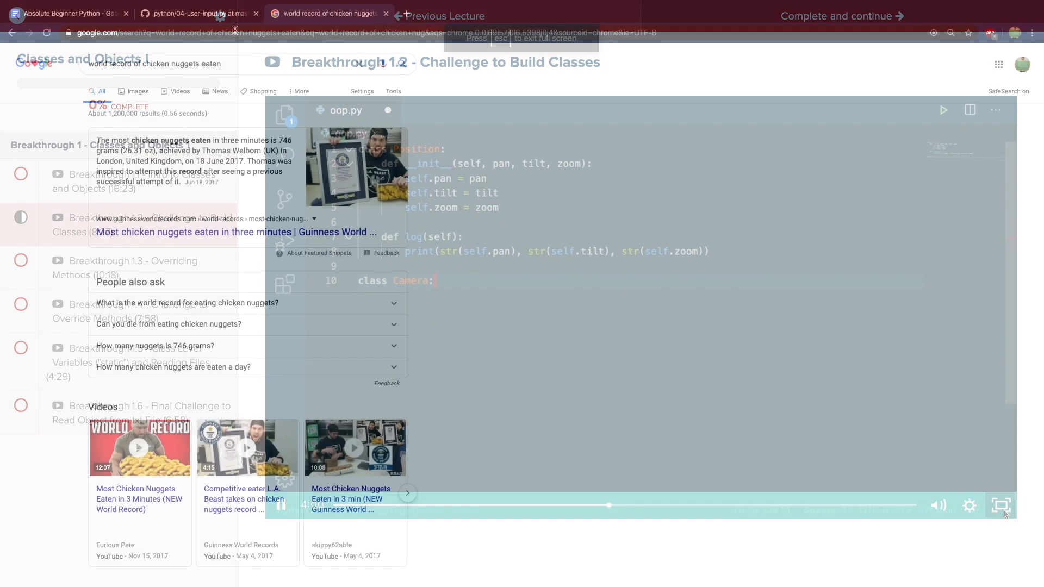
Switch to the browser tab showing python/beginner_python/04-user-input.py on GitHub
{"action": "left_click", "coordinate": [196, 13]}
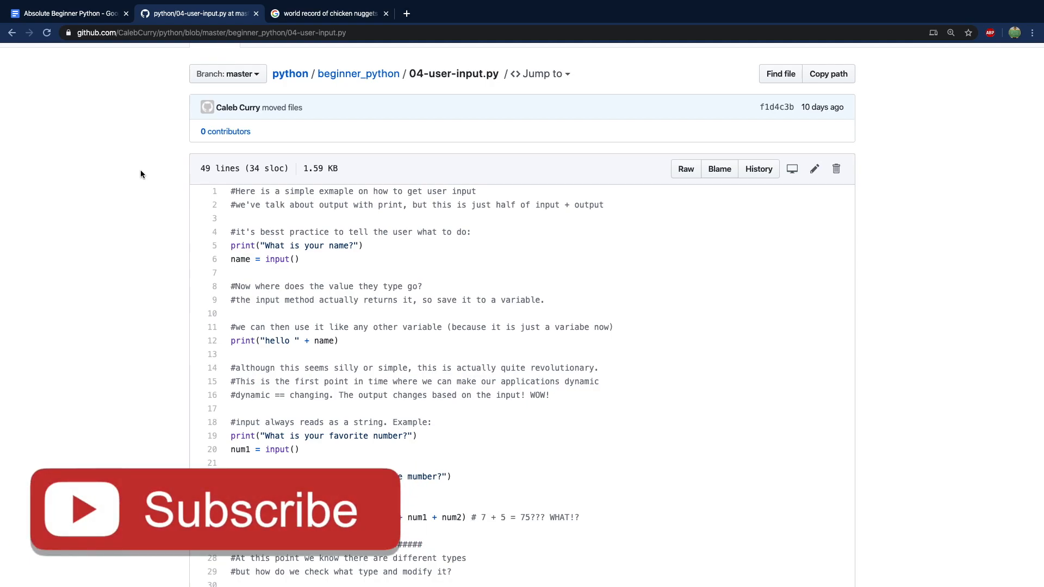
{"action": "mouse_move", "coordinate": [230, 533]}
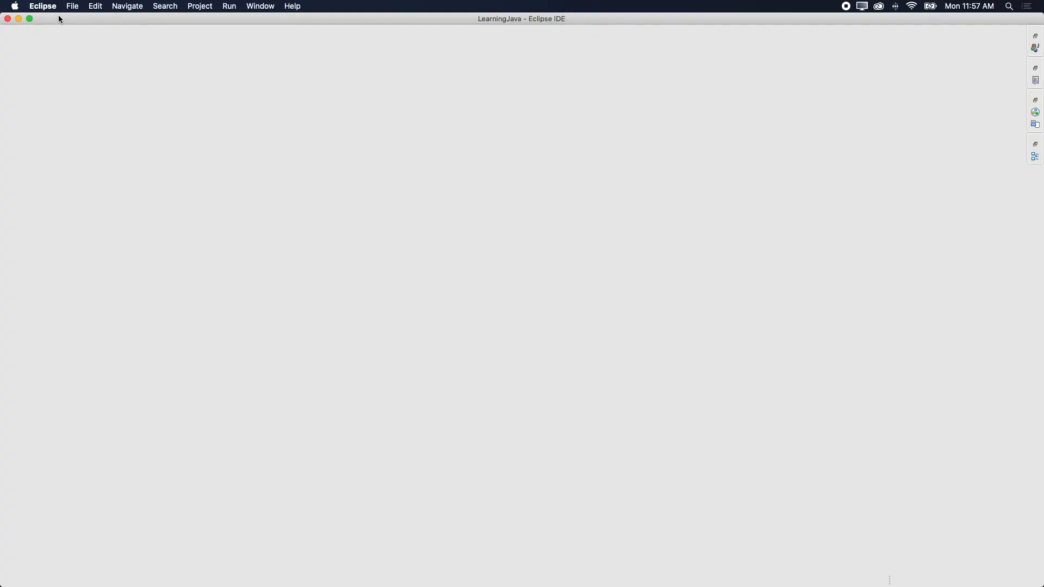
{"action": "mouse_move", "coordinate": [1033, 43]}
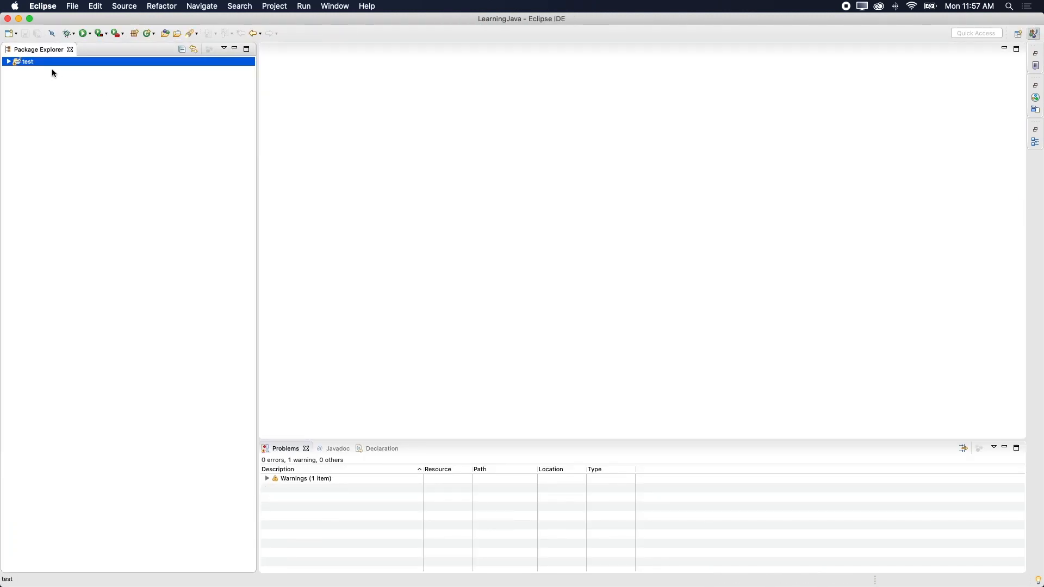
Create a new Java class 'Input' in the test project with a main method stub
{"action": "right_click", "coordinate": [27, 61]}
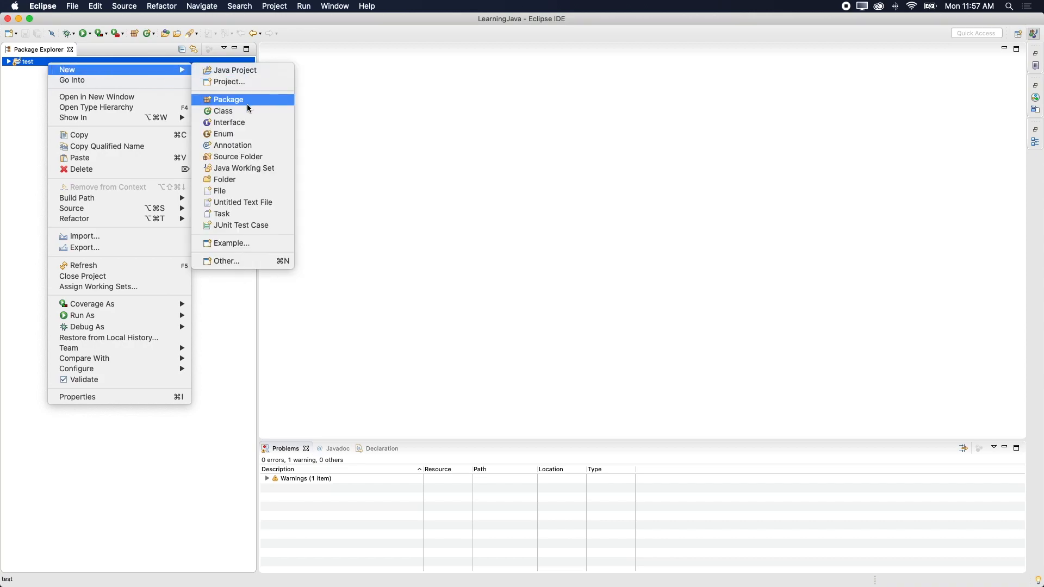
{"action": "left_click", "coordinate": [223, 110]}
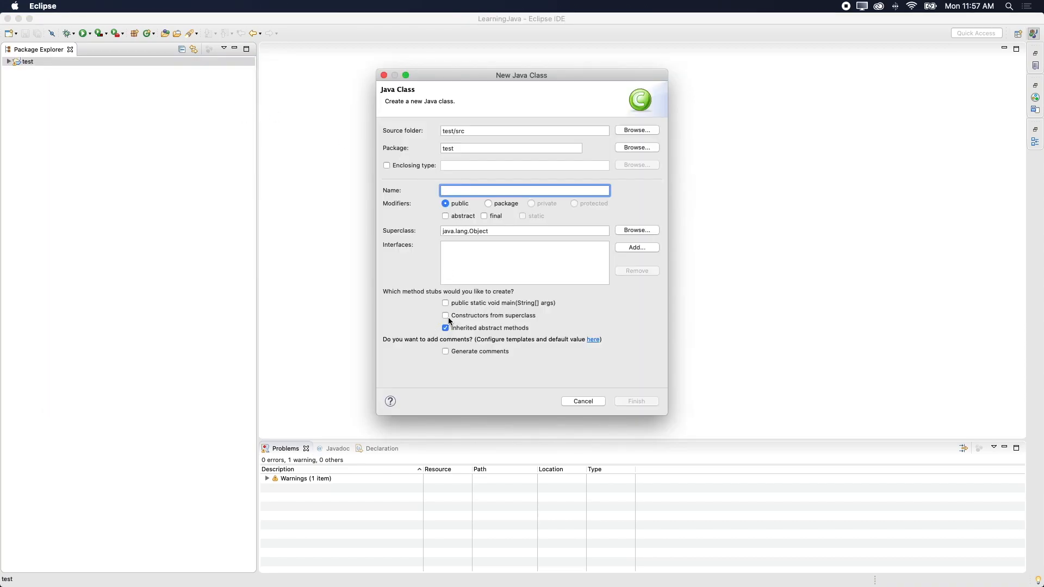
{"action": "left_click", "coordinate": [446, 302]}
{"action": "type", "text": "Input"}
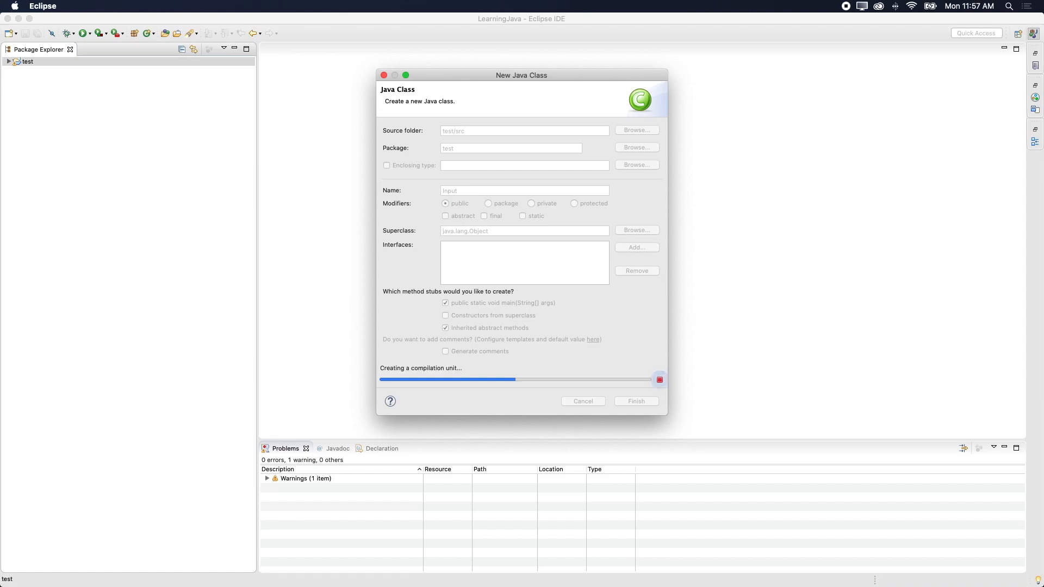
{"action": "left_click", "coordinate": [634, 401]}
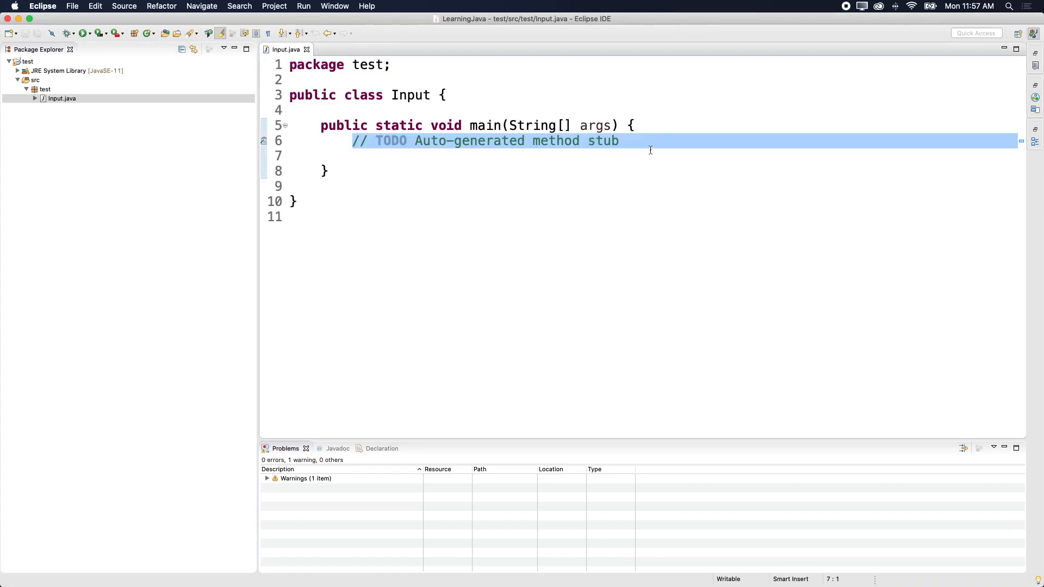
Declare a Scanner on System.in and import java.util.Scanner via Quick Fix
{"action": "type", "text": "Scan"}
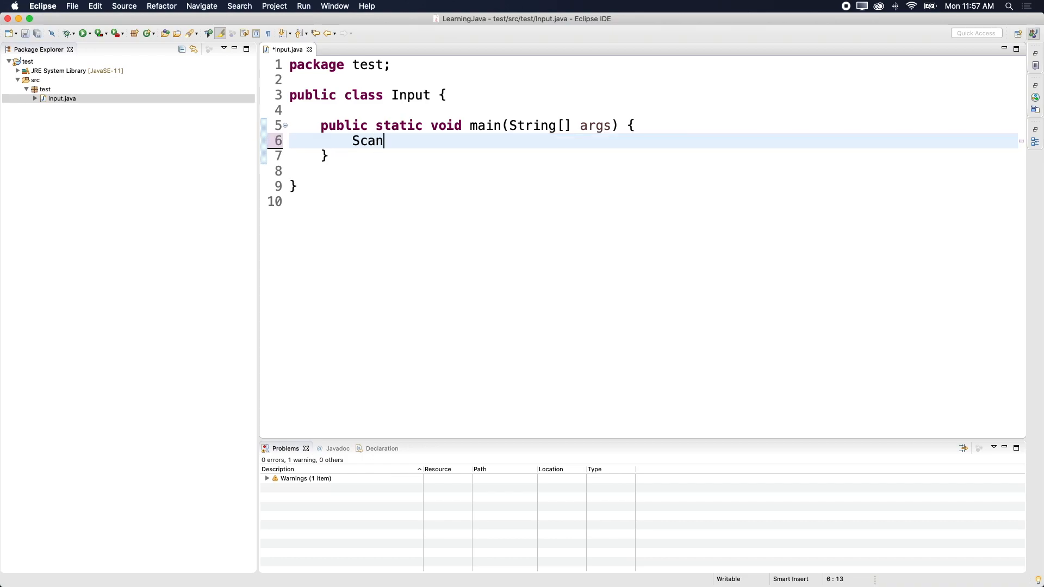
{"action": "type", "text": "ner"}
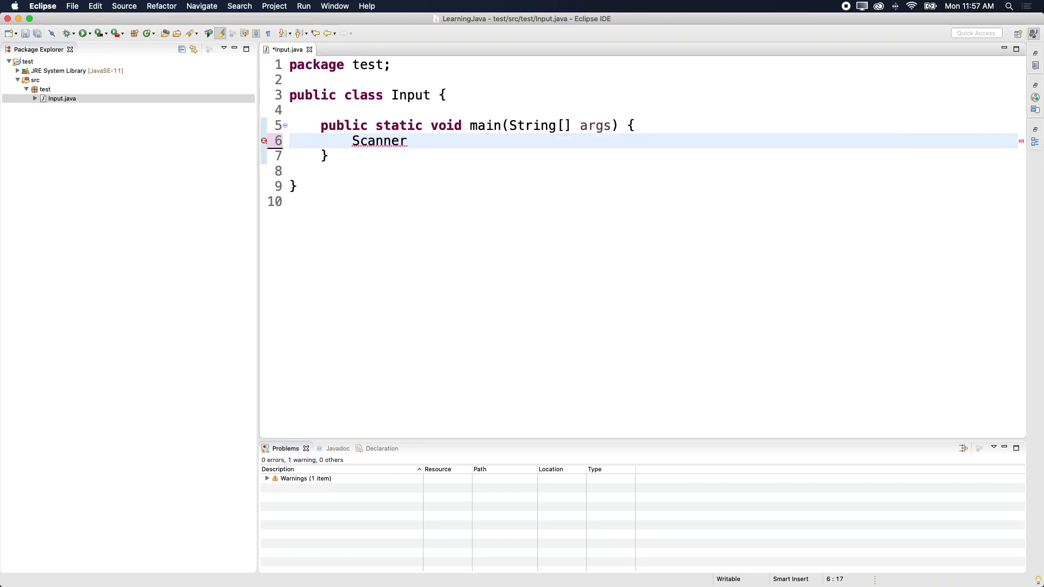
{"action": "type", "text": "scanner = new Scanner("}
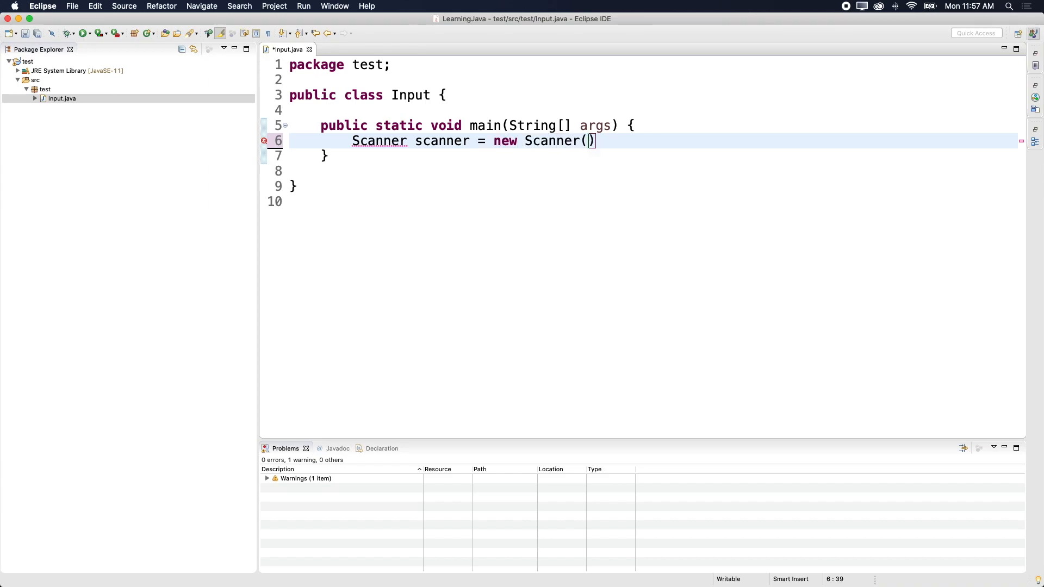
{"action": "type", "text": ";"}
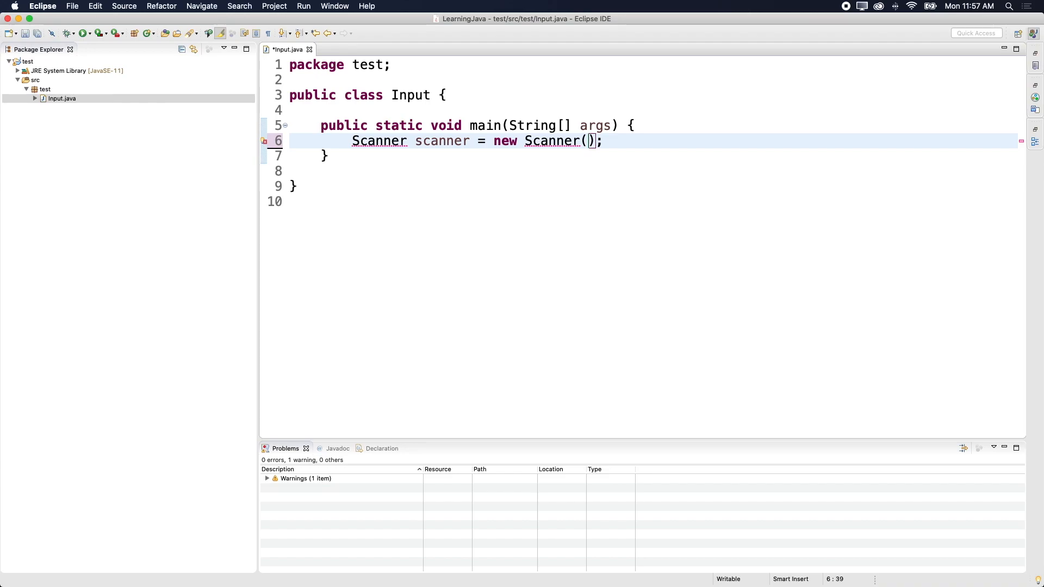
{"action": "type", "text": "System.in"}
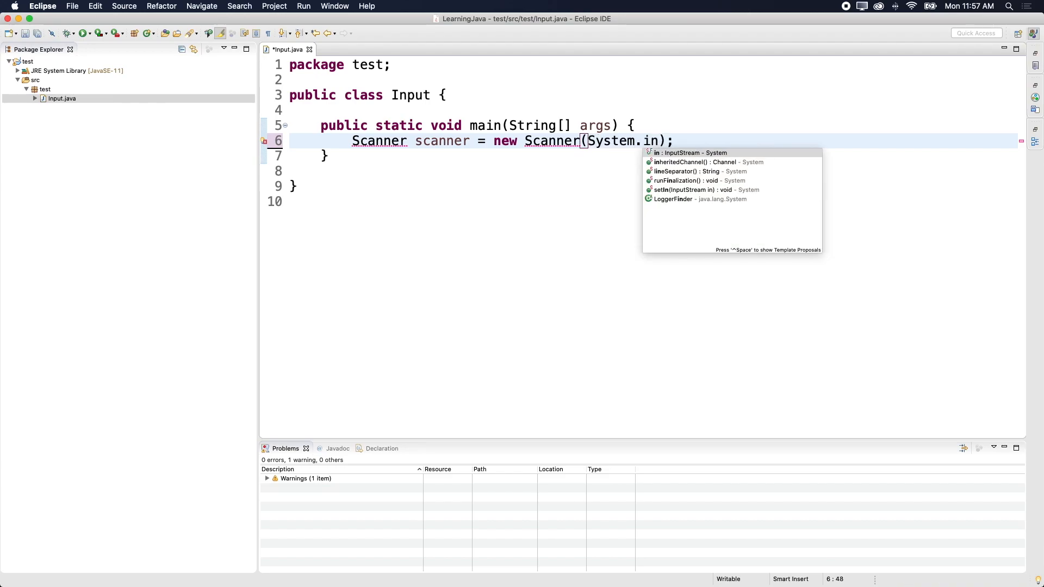
{"action": "key", "text": "enter"}
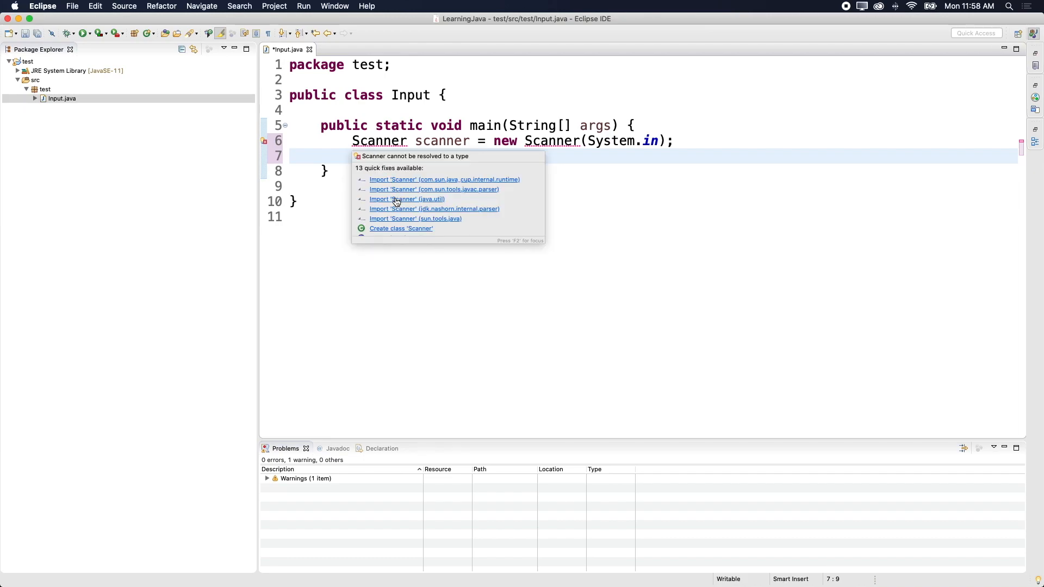
{"action": "left_click", "coordinate": [406, 199]}
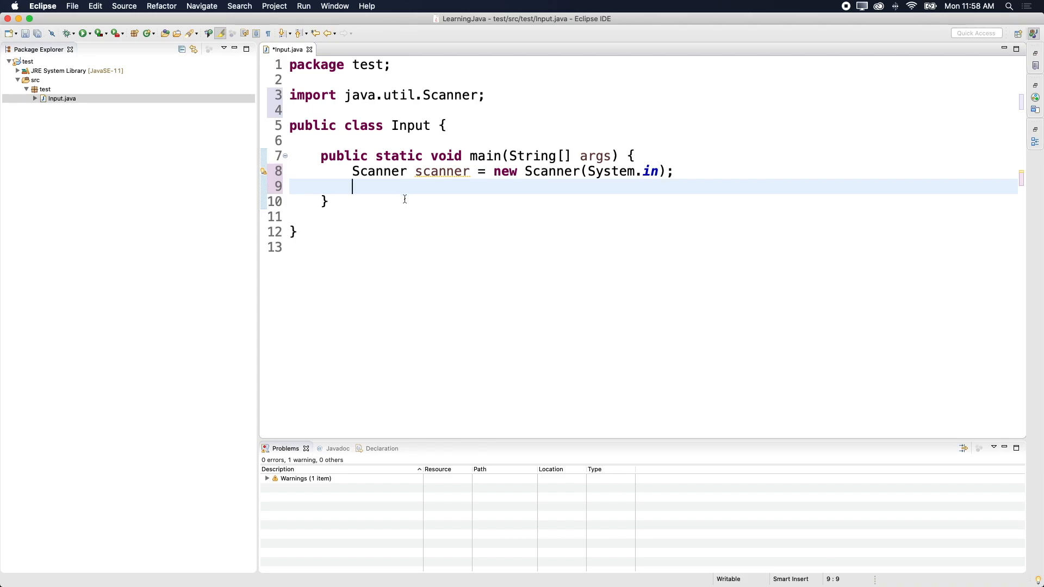
Read a line into String name with the scanner and print name with System.out.println
{"action": "type", "text": "S"}
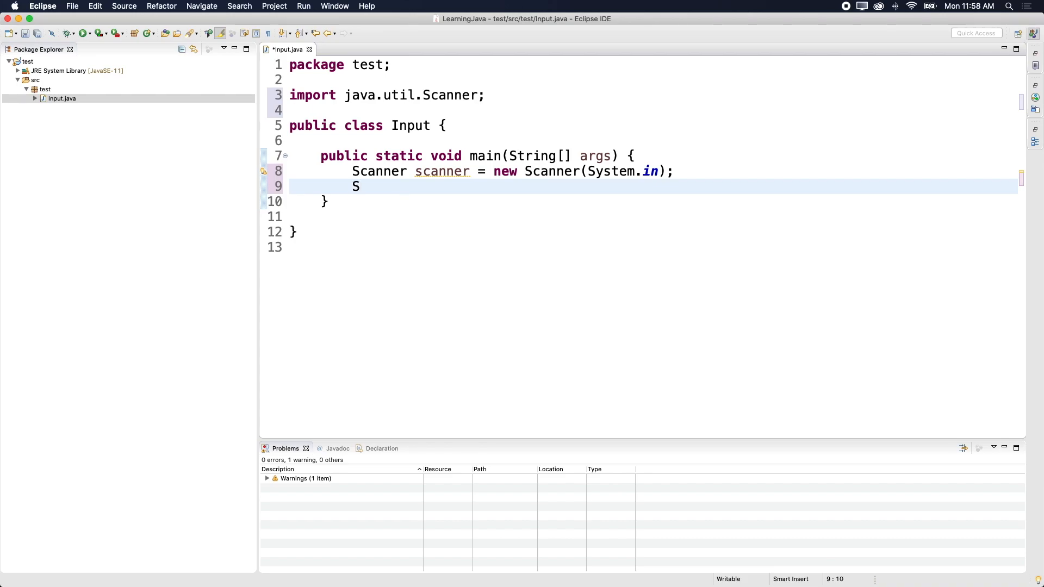
{"action": "type", "text": "tring name = scanner.nextLine();"}
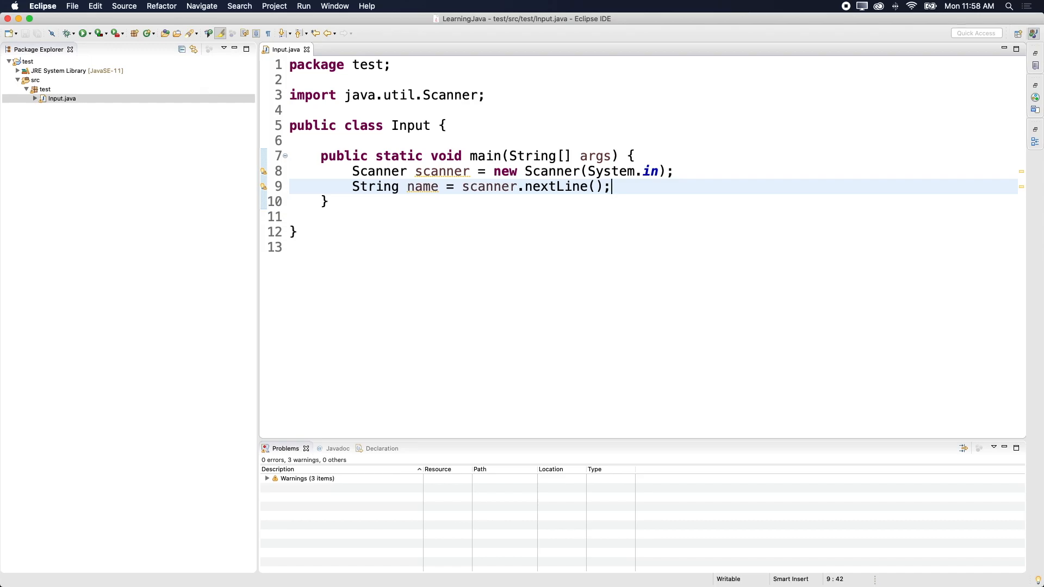
{"action": "key", "text": "Enter"}
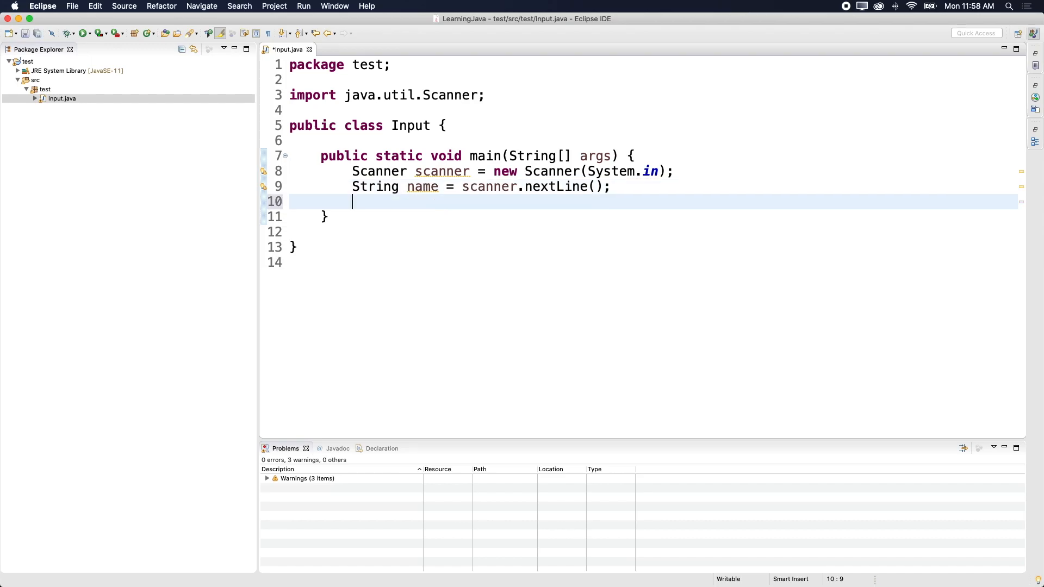
{"action": "type", "text": "System.out.println();"}
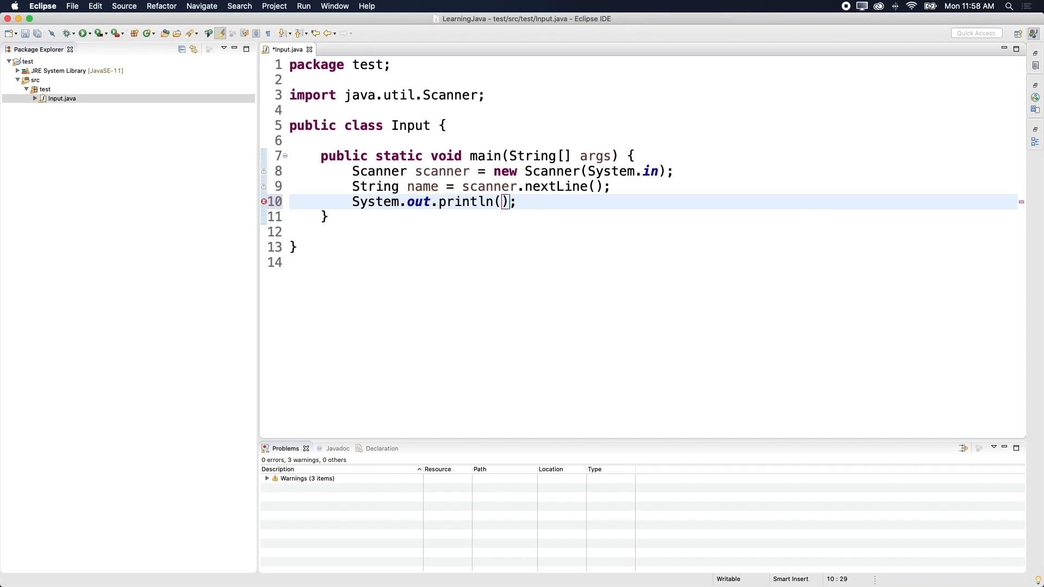
{"action": "type", "text": "name"}
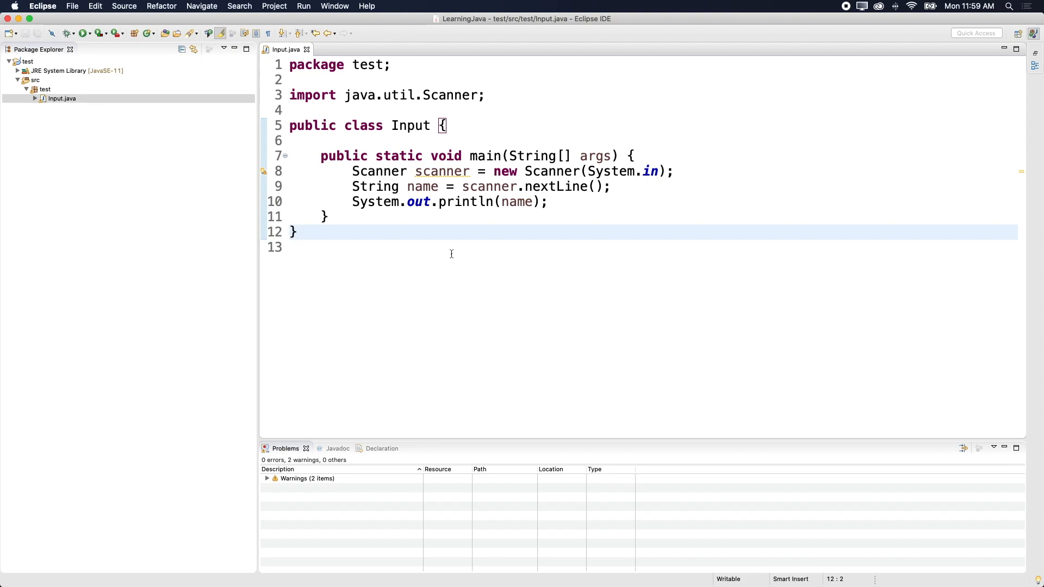
{"action": "mouse_move", "coordinate": [447, 251]}
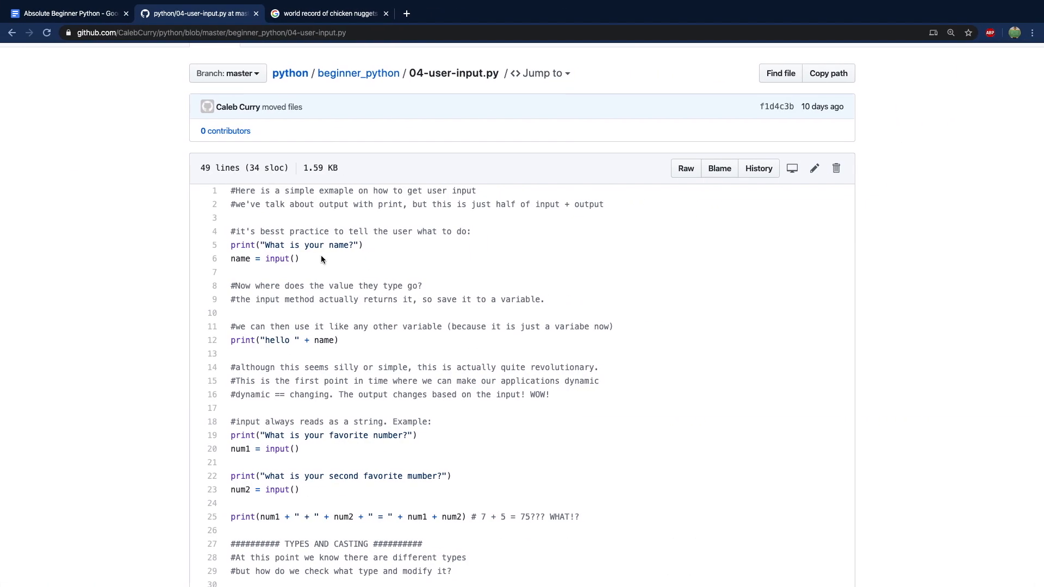
Select text in 04-user-input.py and scroll down through its example code
{"action": "double_click", "coordinate": [240, 258]}
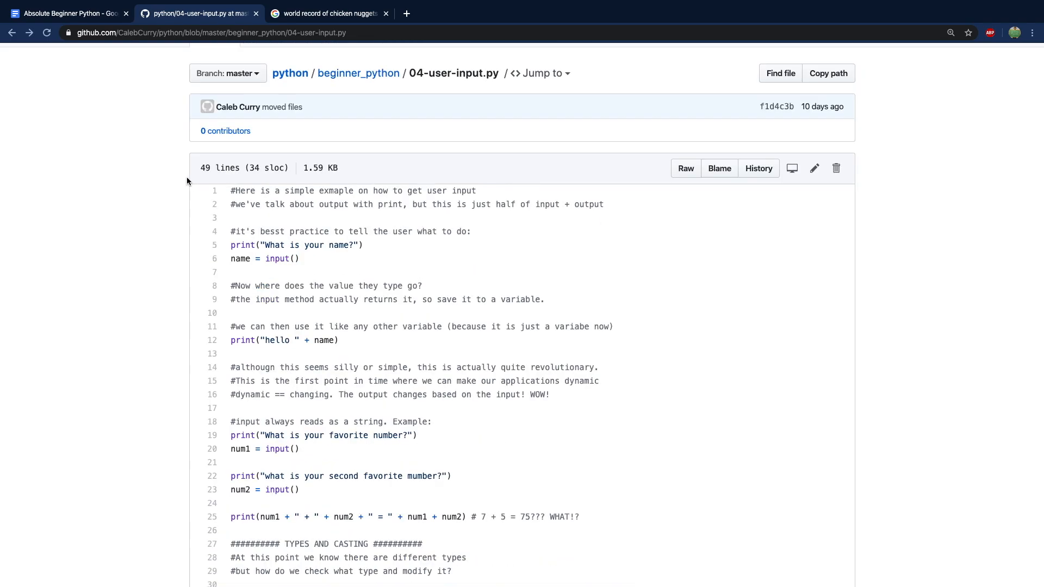
{"action": "mouse_move", "coordinate": [148, 121]}
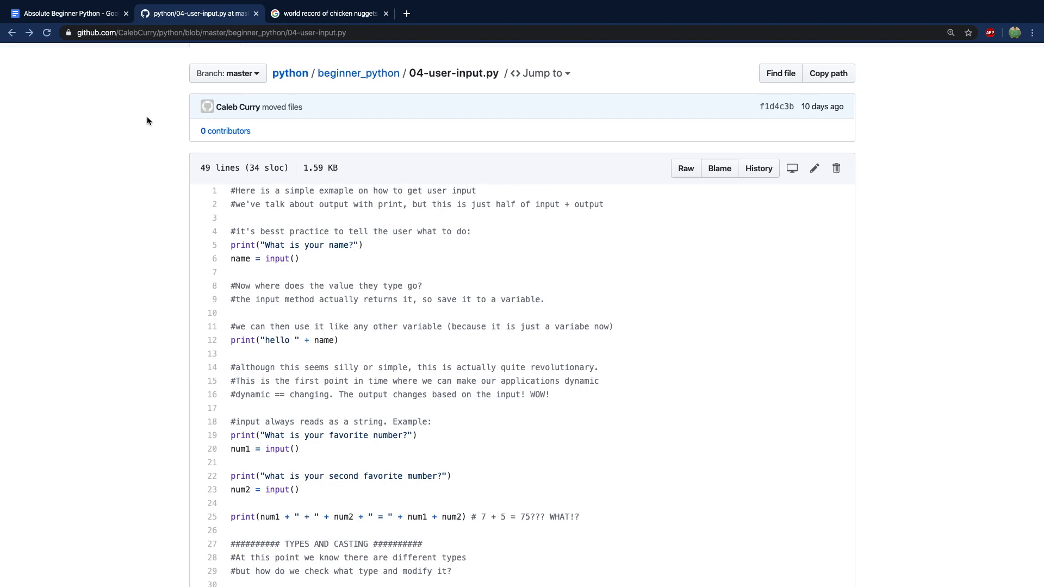
{"action": "mouse_move", "coordinate": [154, 205]}
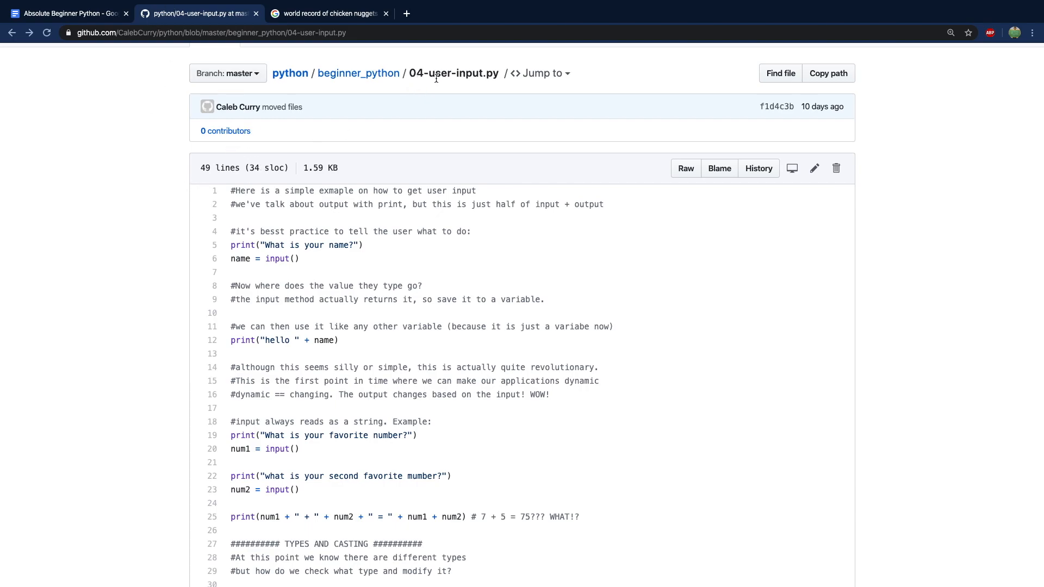
{"action": "mouse_move", "coordinate": [234, 190]}
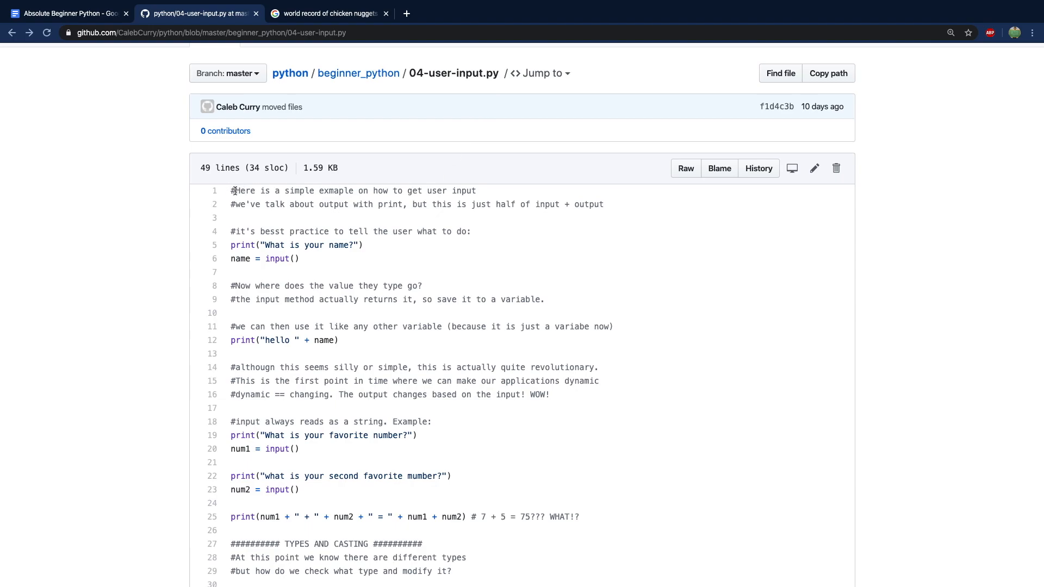
{"action": "scroll", "scroll_direction": "down", "scroll_amount": 3}
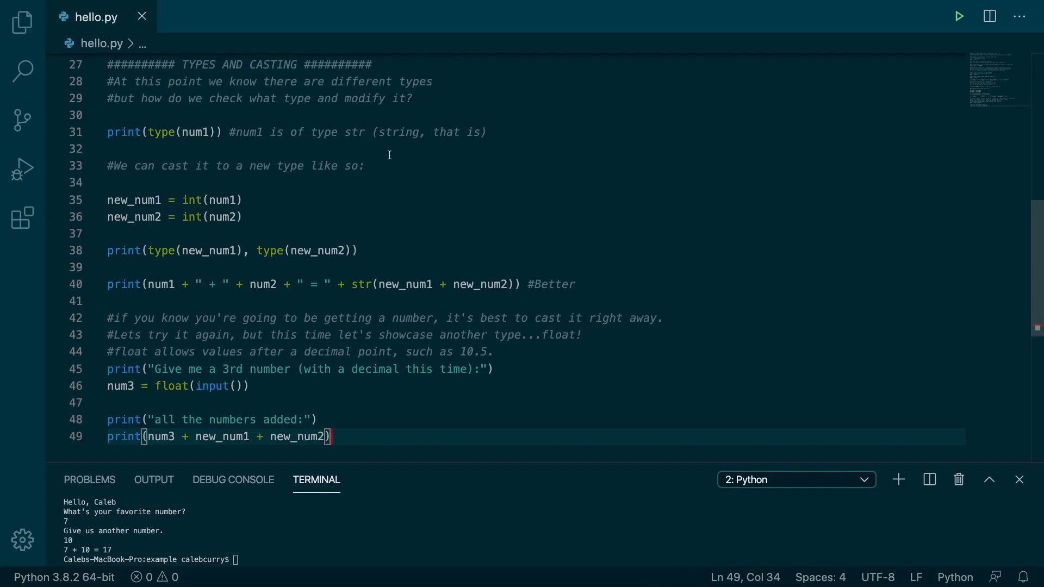
Run hello.py and enter a name and the number 50 at the terminal prompts
{"action": "left_click", "coordinate": [957, 16]}
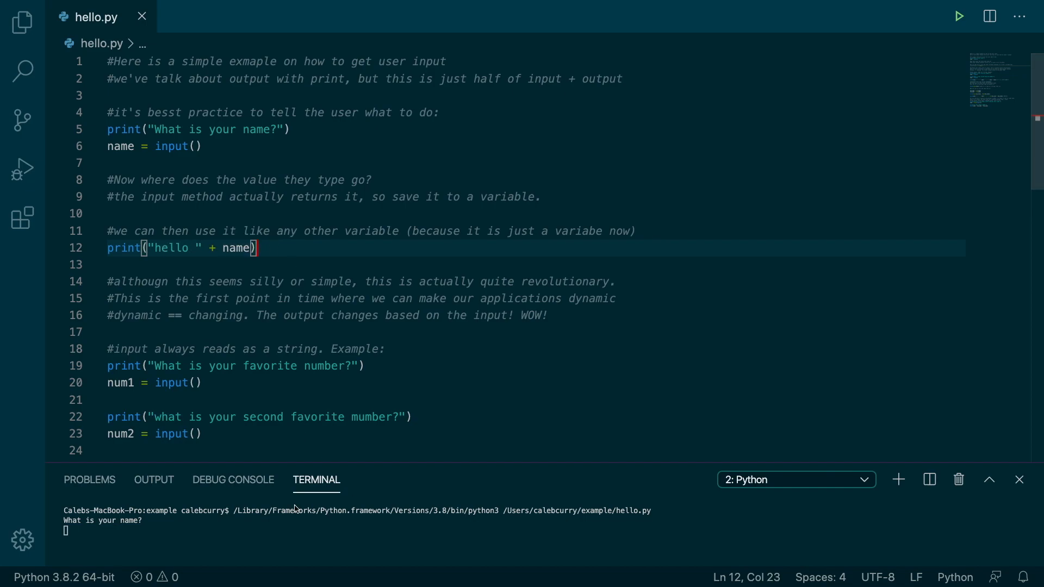
{"action": "type", "text": "Caleb"}
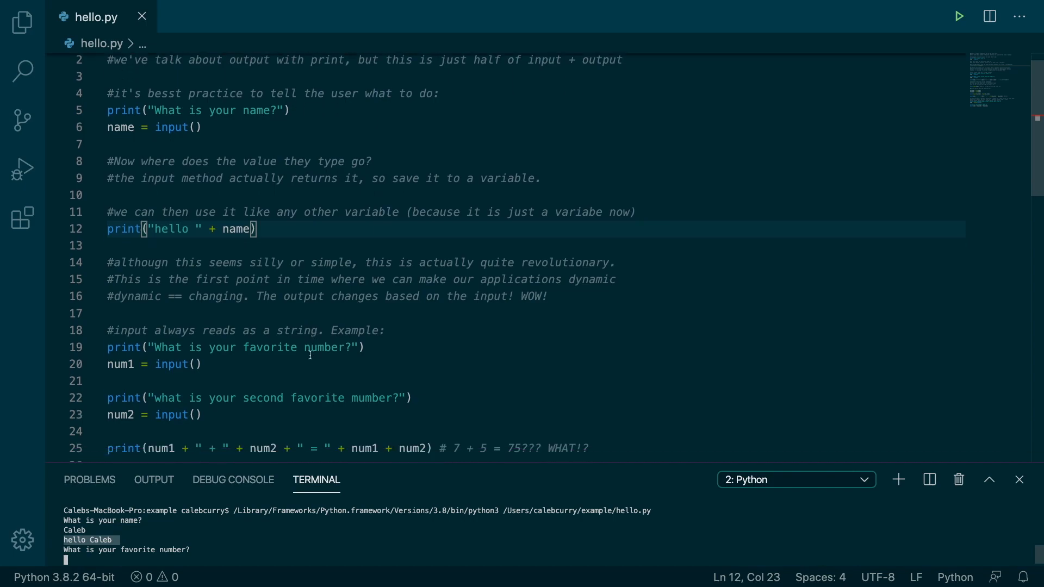
{"action": "scroll", "scroll_direction": "down", "scroll_amount": 3}
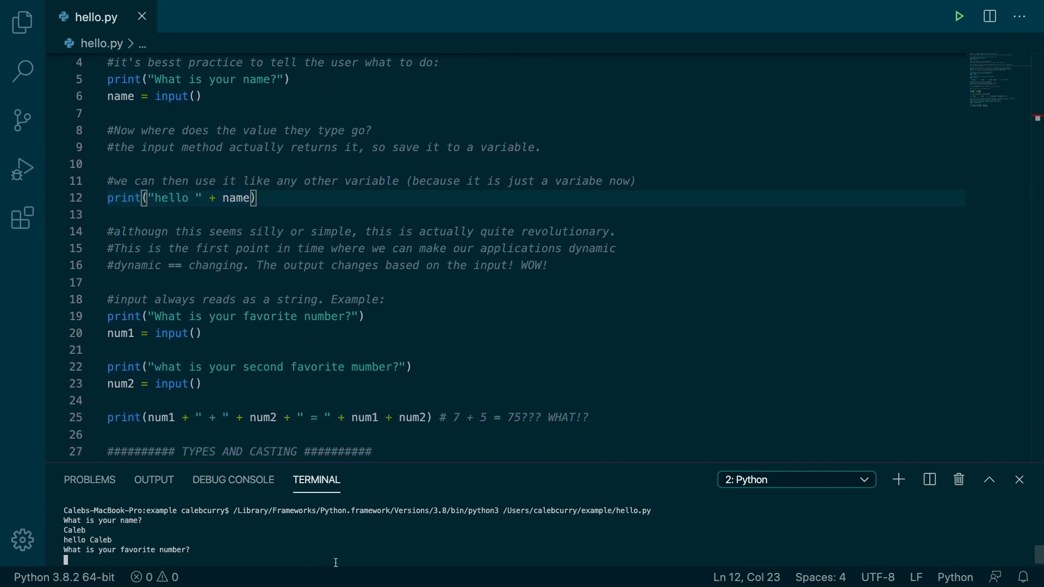
{"action": "type", "text": "50"}
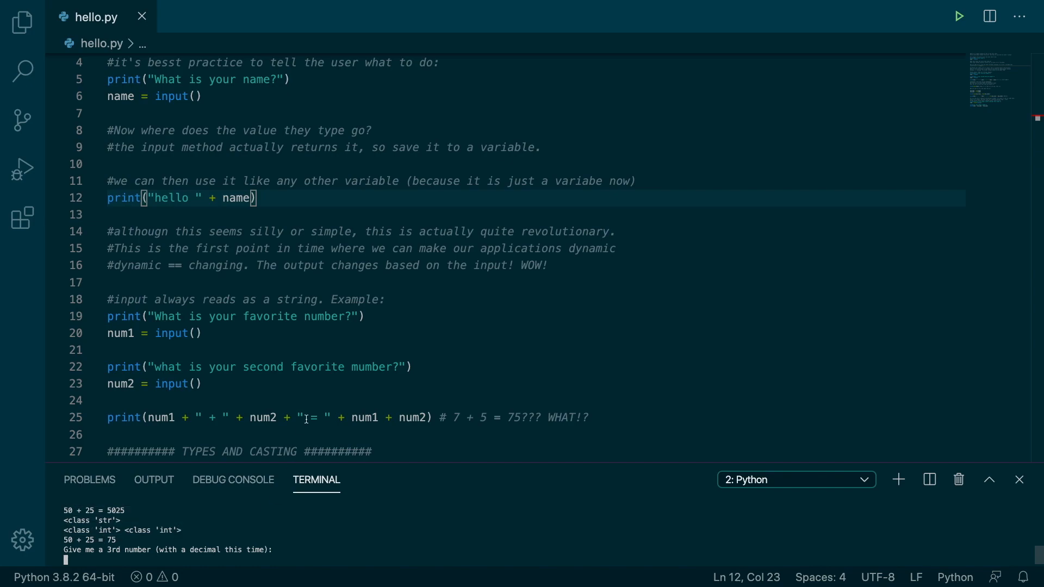
Review the casting code, highlighting new_num1 usages, then enter 5.5 at the decimal prompt
{"action": "scroll", "scroll_direction": "down", "scroll_amount": 3}
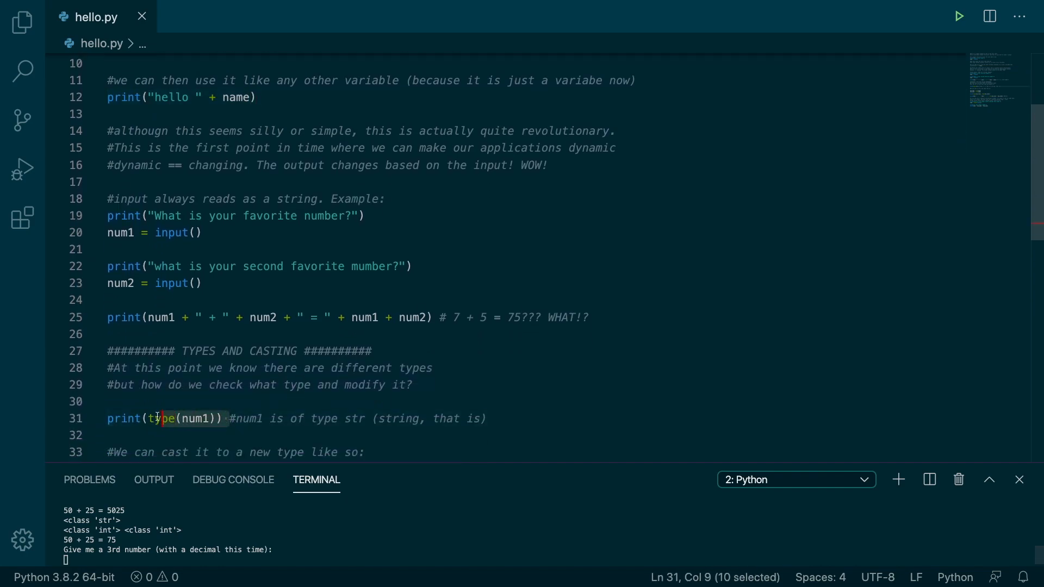
{"action": "left_click", "coordinate": [366, 418]}
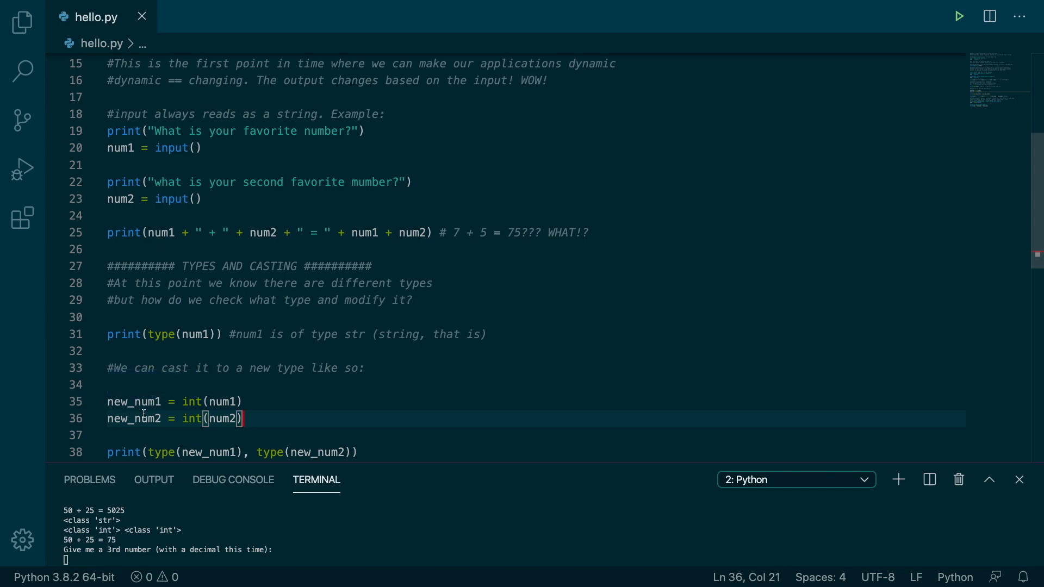
{"action": "scroll", "scroll_direction": "down", "scroll_amount": 3}
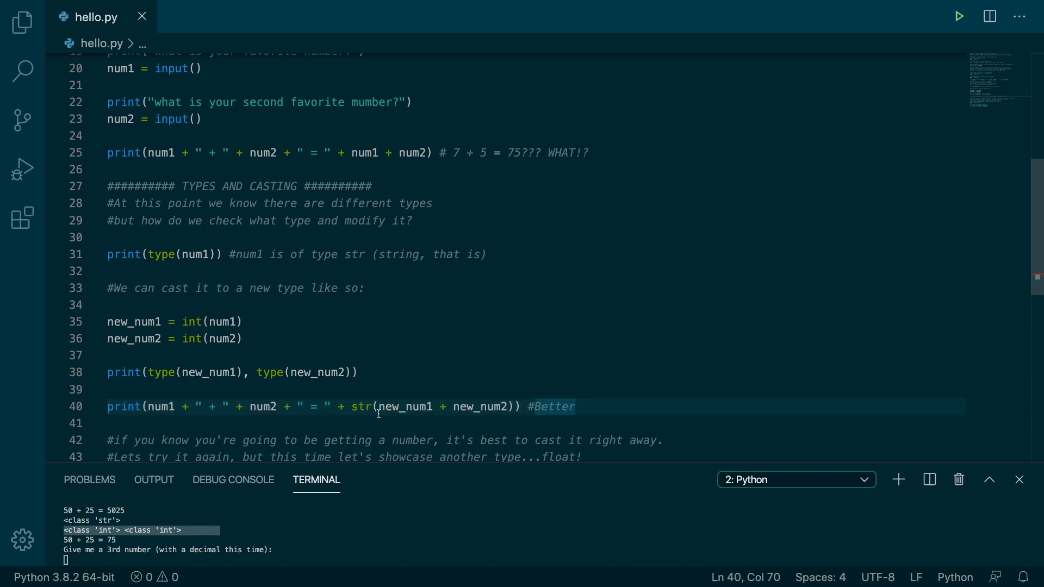
{"action": "double_click", "coordinate": [358, 406]}
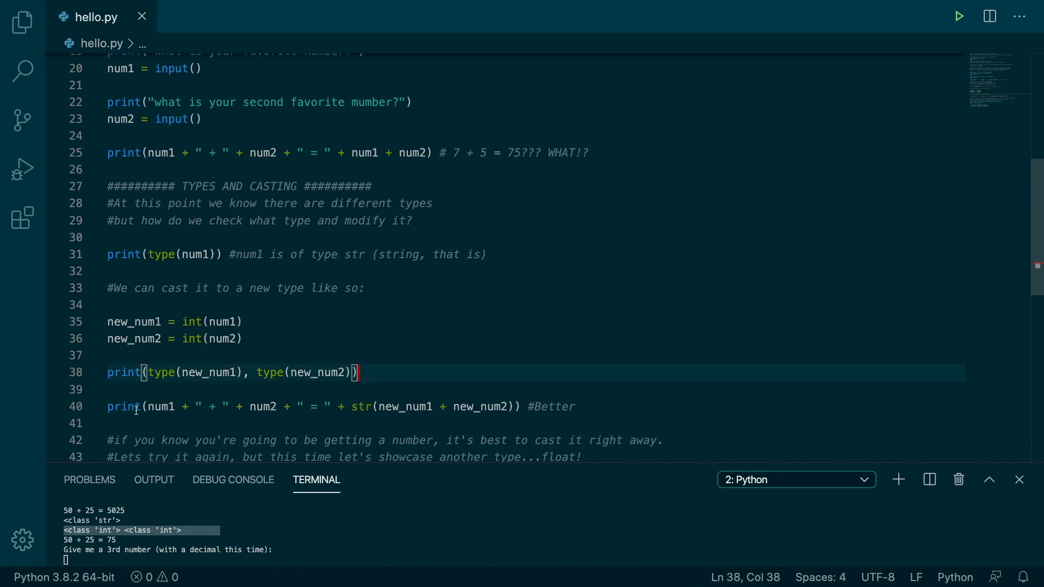
{"action": "mouse_move", "coordinate": [347, 405]}
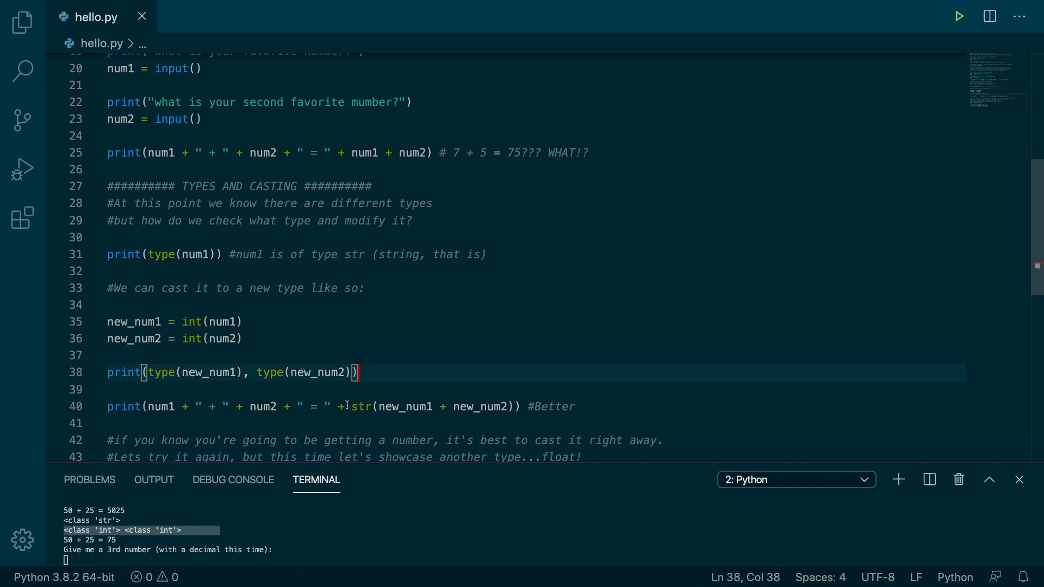
{"action": "double_click", "coordinate": [159, 407]}
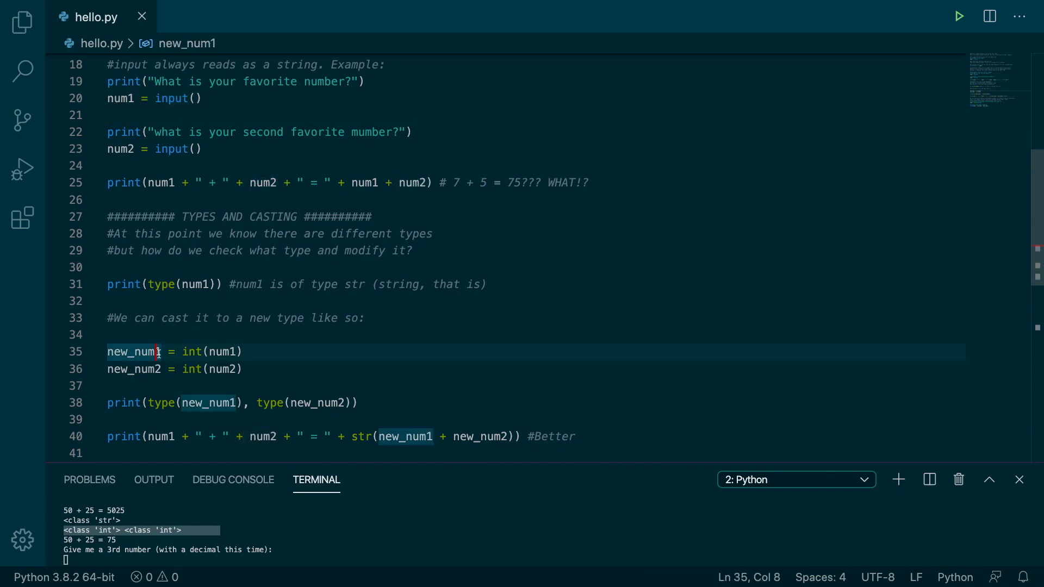
{"action": "scroll", "scroll_direction": "down", "scroll_amount": 3}
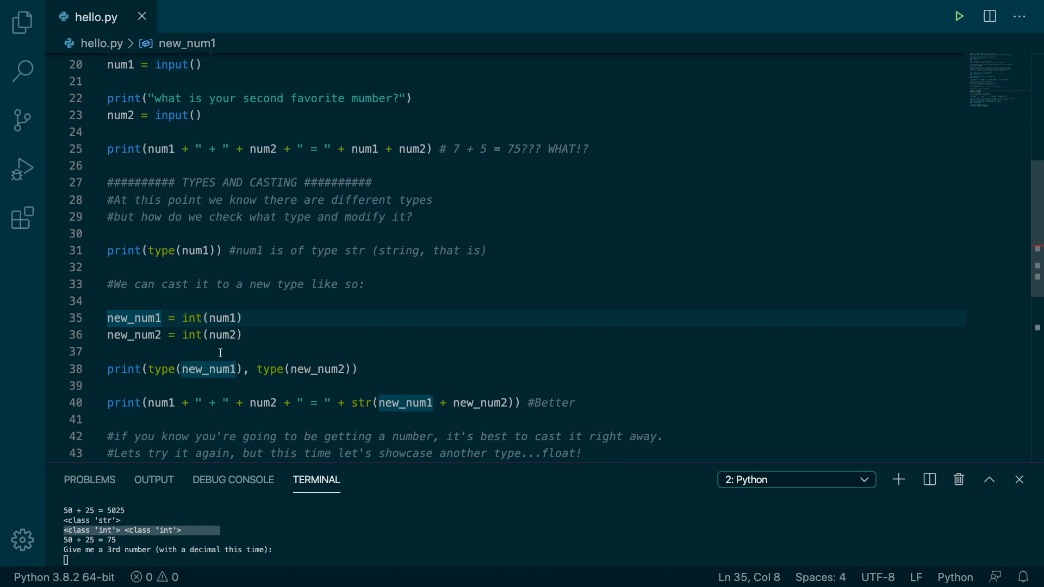
{"action": "scroll", "scroll_direction": "down", "scroll_amount": 3}
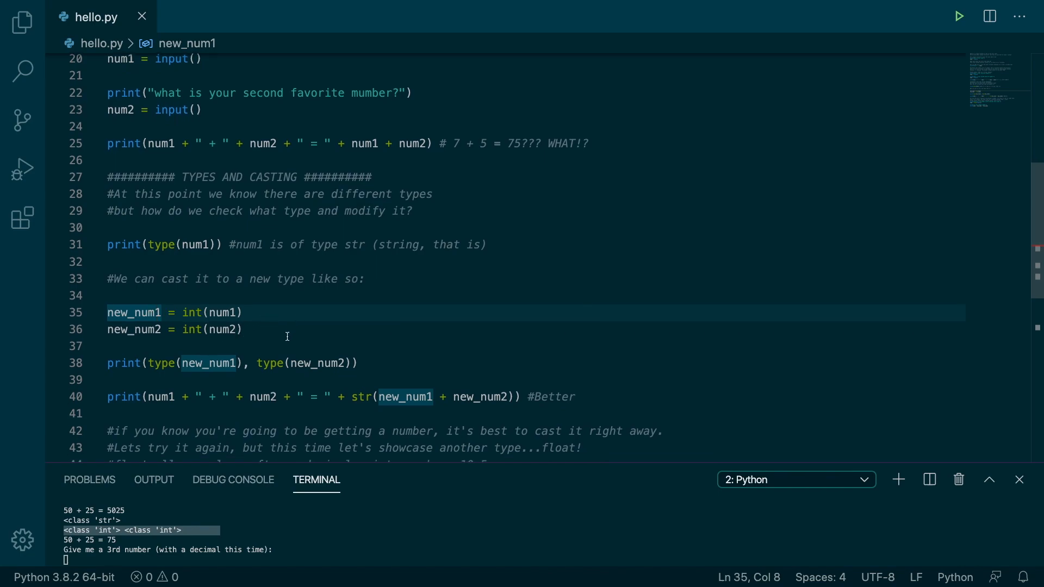
{"action": "mouse_move", "coordinate": [190, 313]}
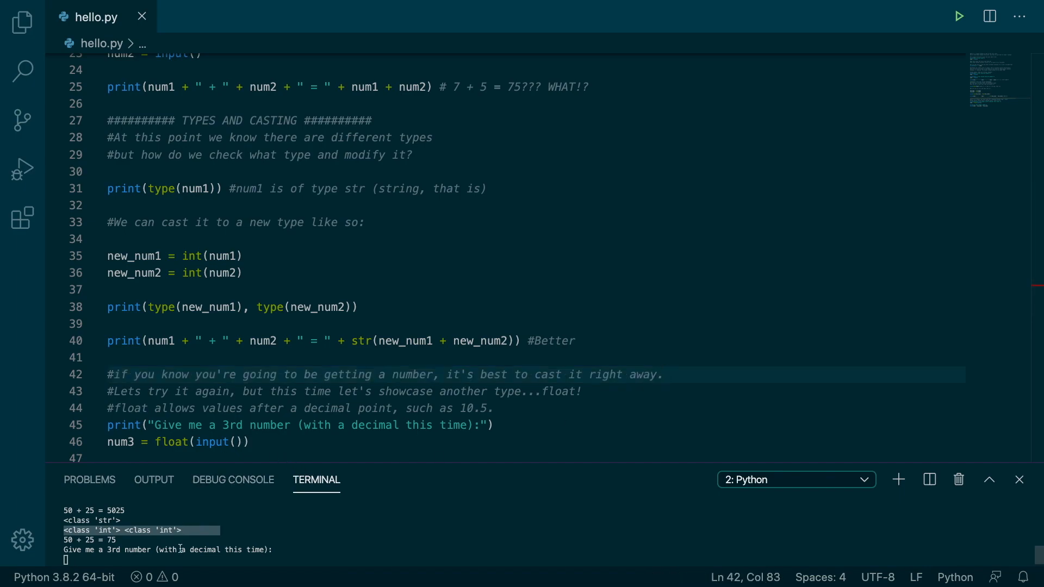
{"action": "type", "text": "5"}
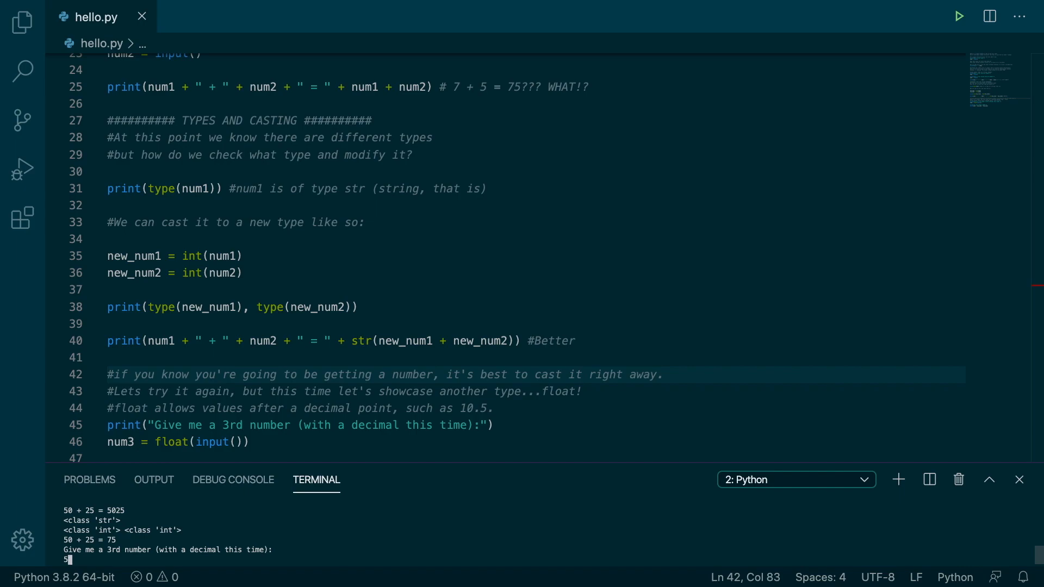
{"action": "type", "text": ".5"}
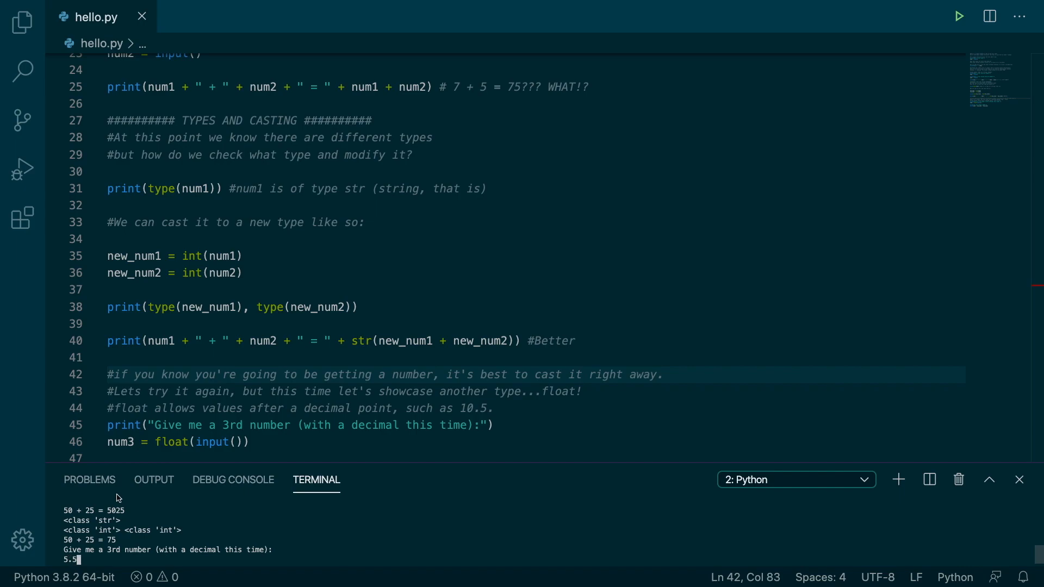